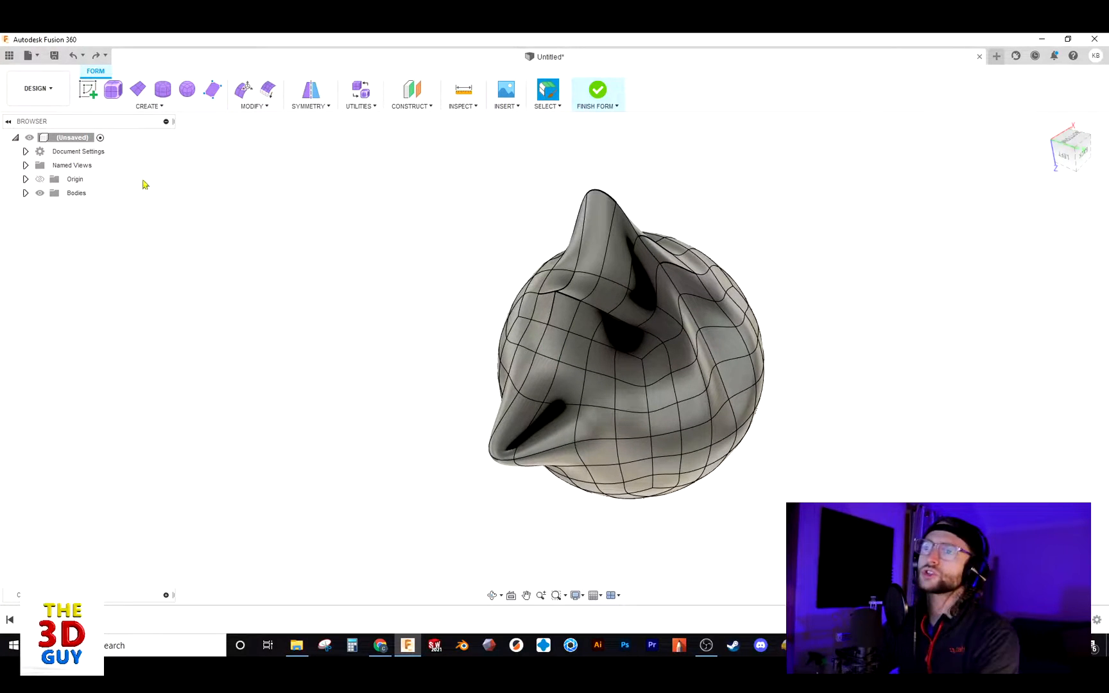
Start the Smooth tool from the Form workspace MODIFY menu on the distorted sphere.
click(252, 95)
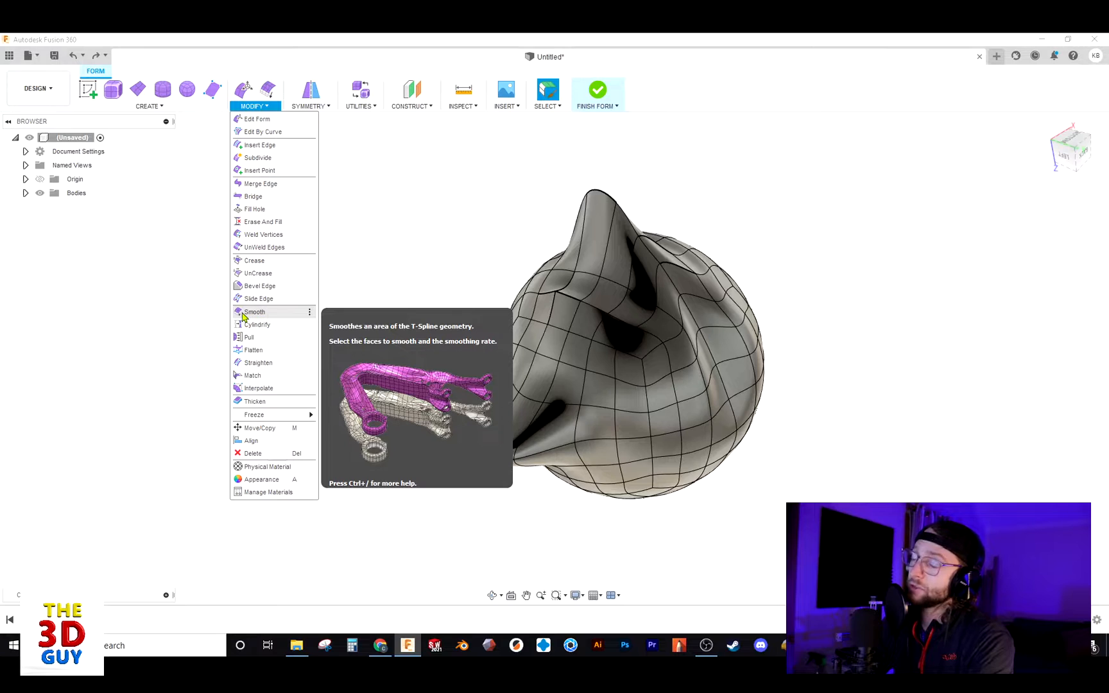
click(254, 310)
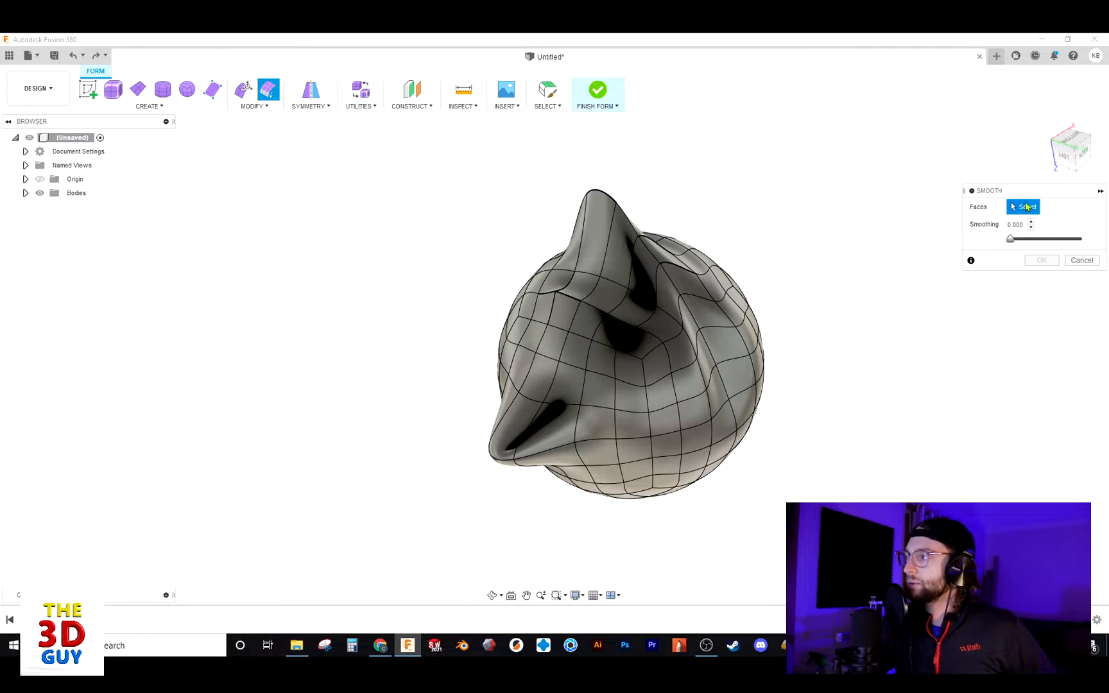
click(546, 107)
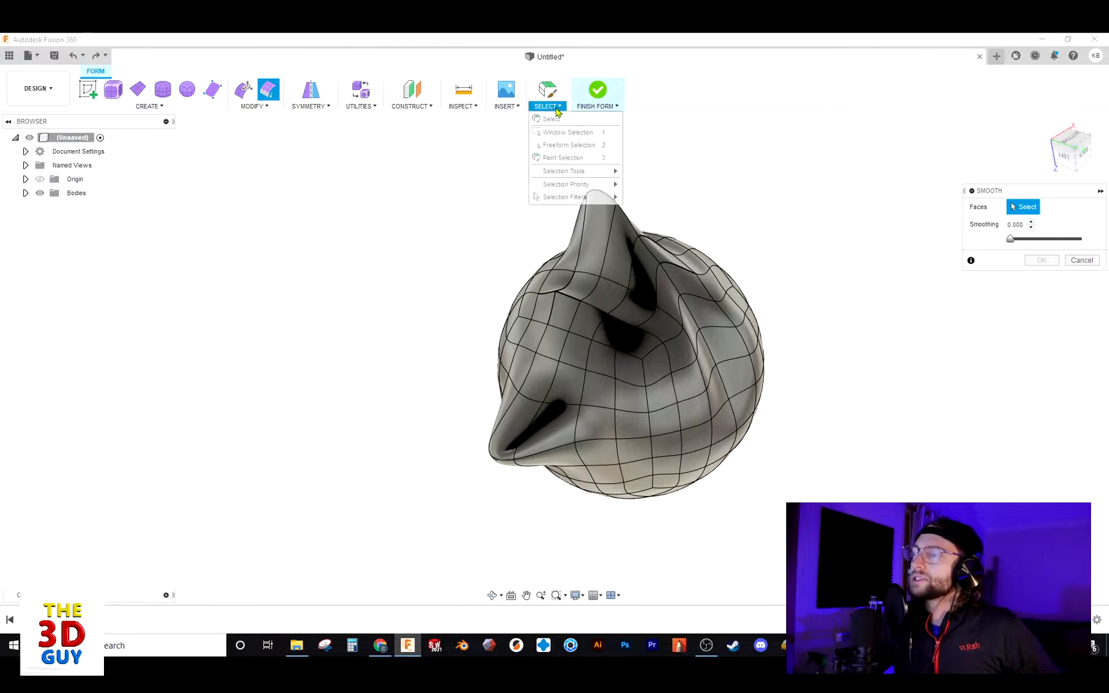
mouse_move(568, 132)
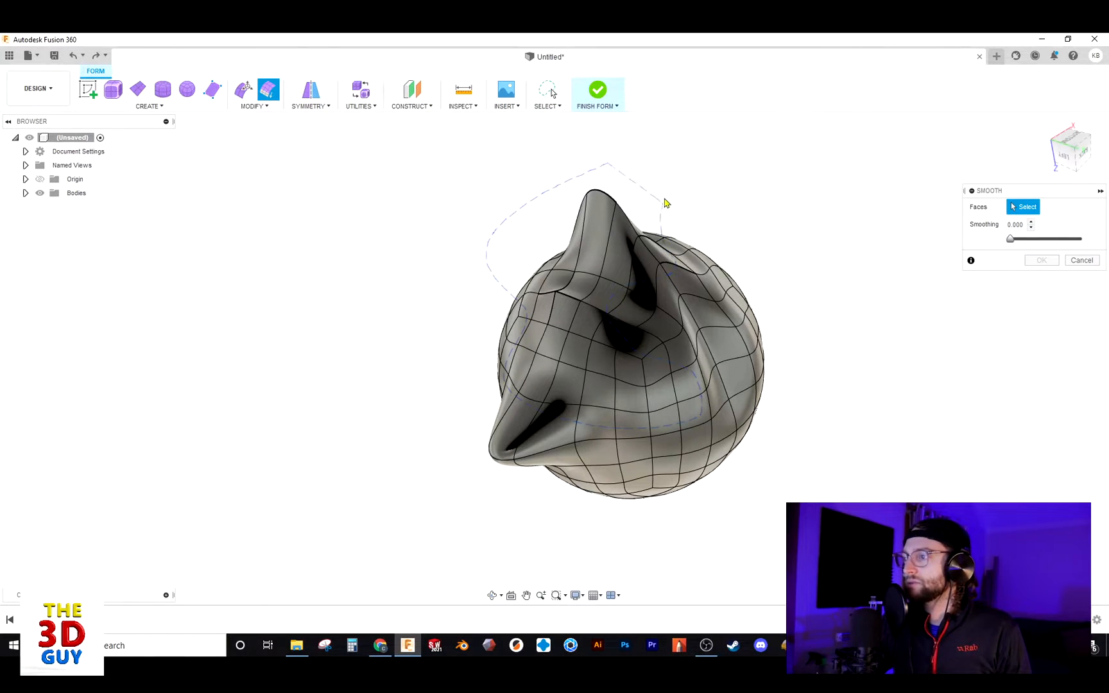
click(545, 107)
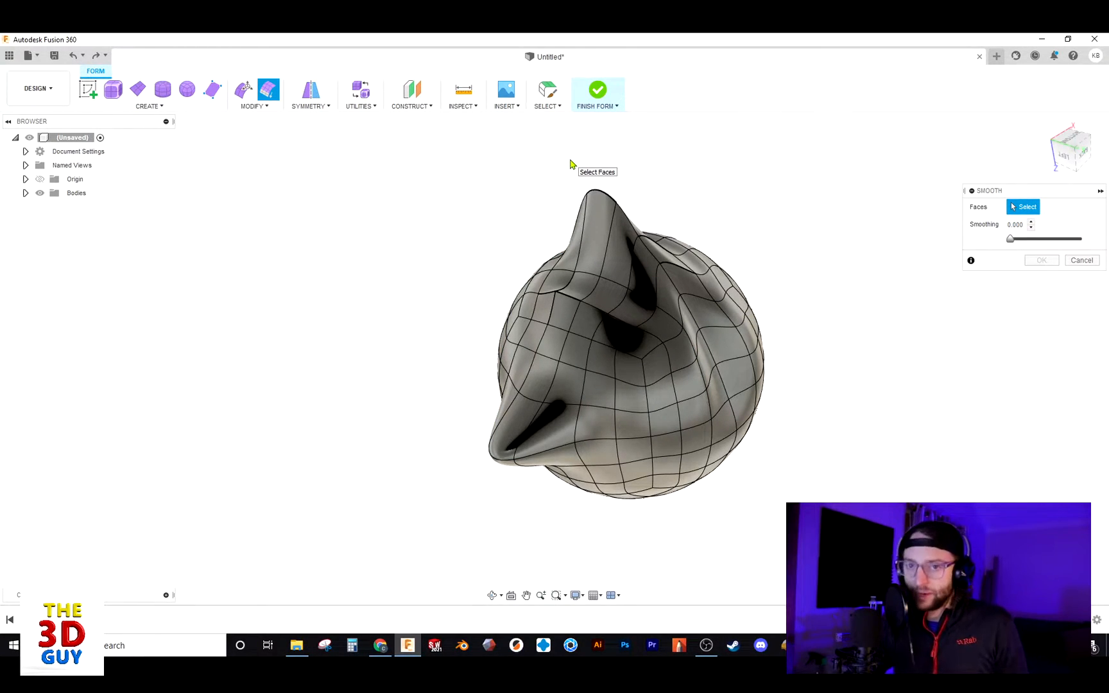
Paint-select 124 faces over the sphere's peaks and canyon as the smoothing area.
click(563, 309)
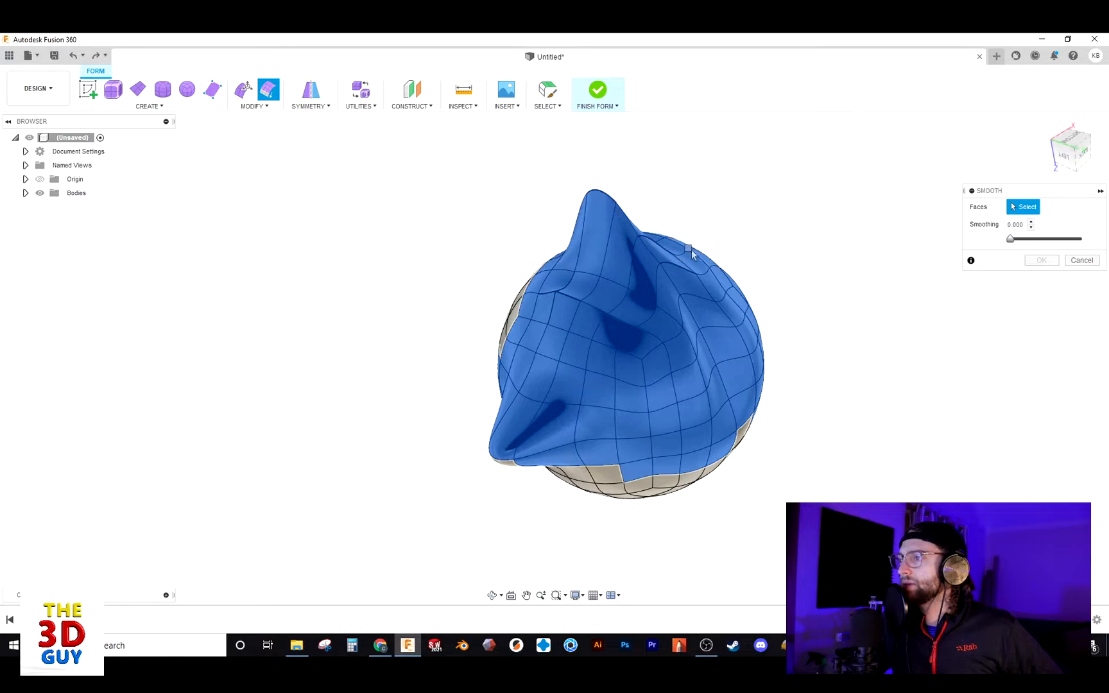
click(708, 320)
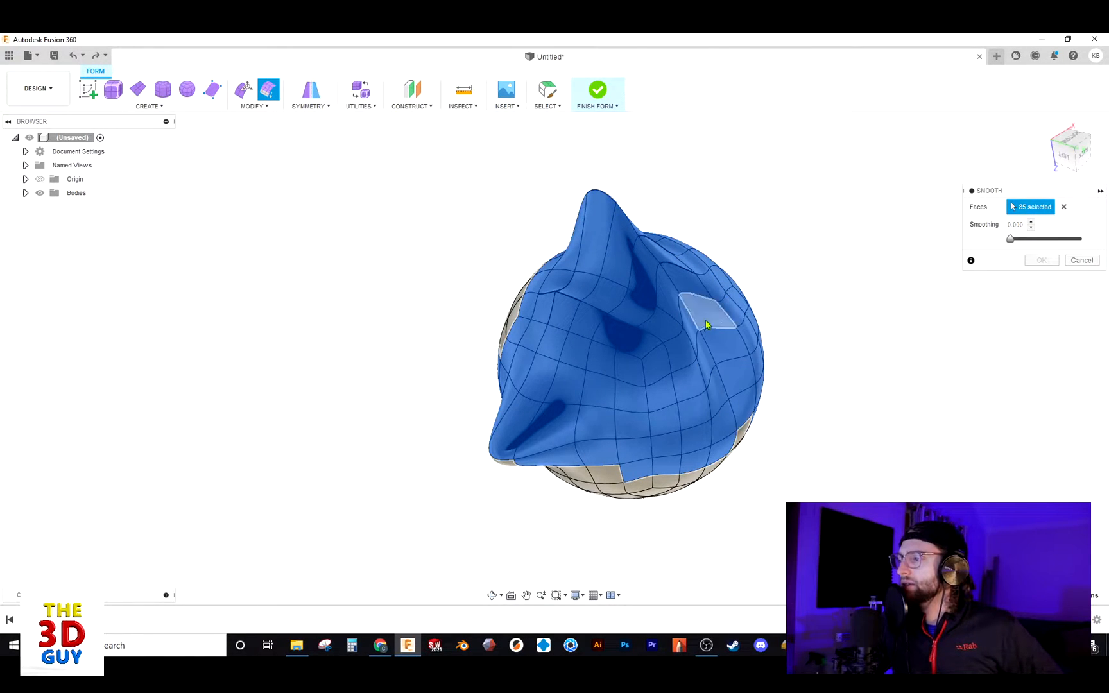
drag(707, 325, 758, 361)
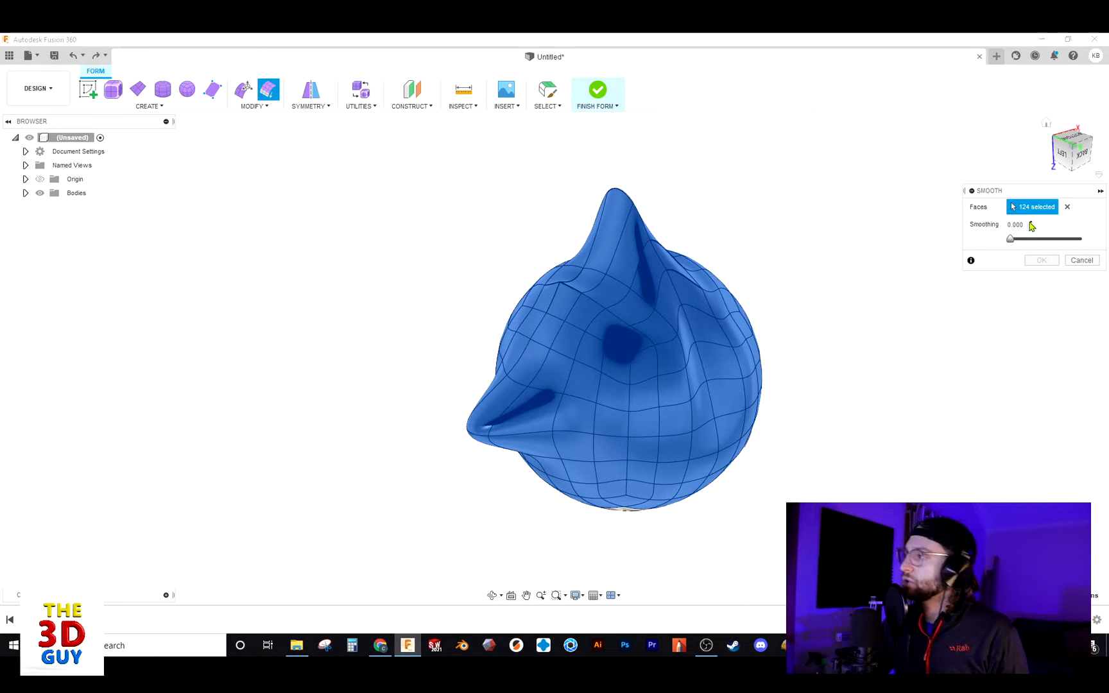
Raise the Smoothing slider to about 0.6 so the peaks and canyon soften.
drag(1011, 239, 1015, 239)
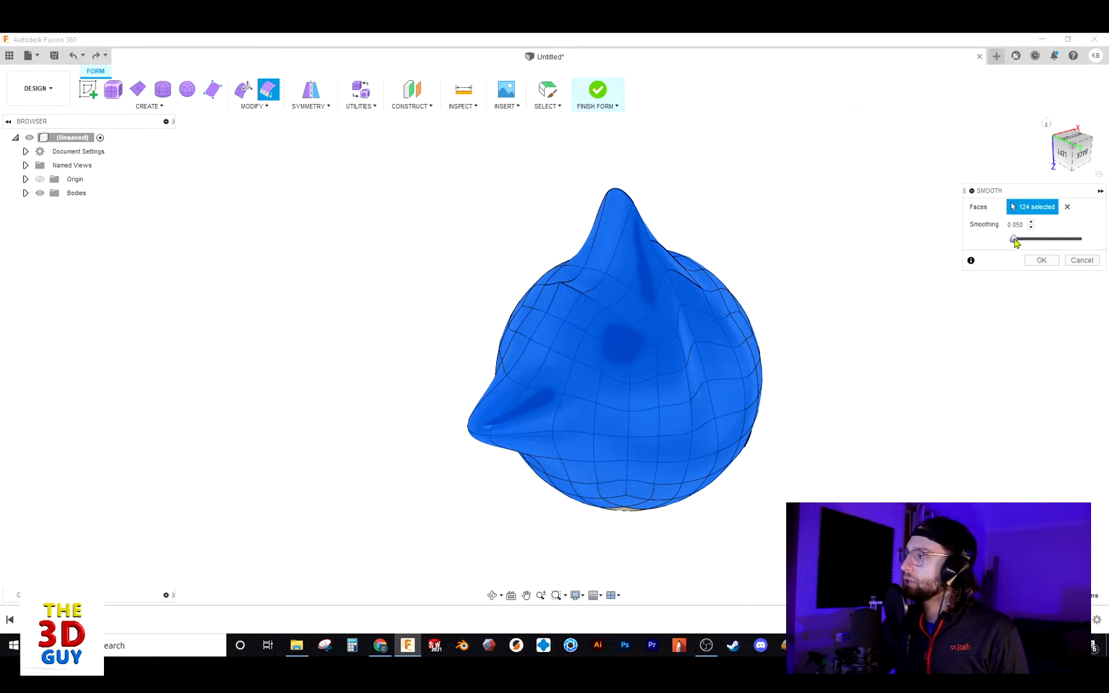
drag(1016, 239, 1055, 239)
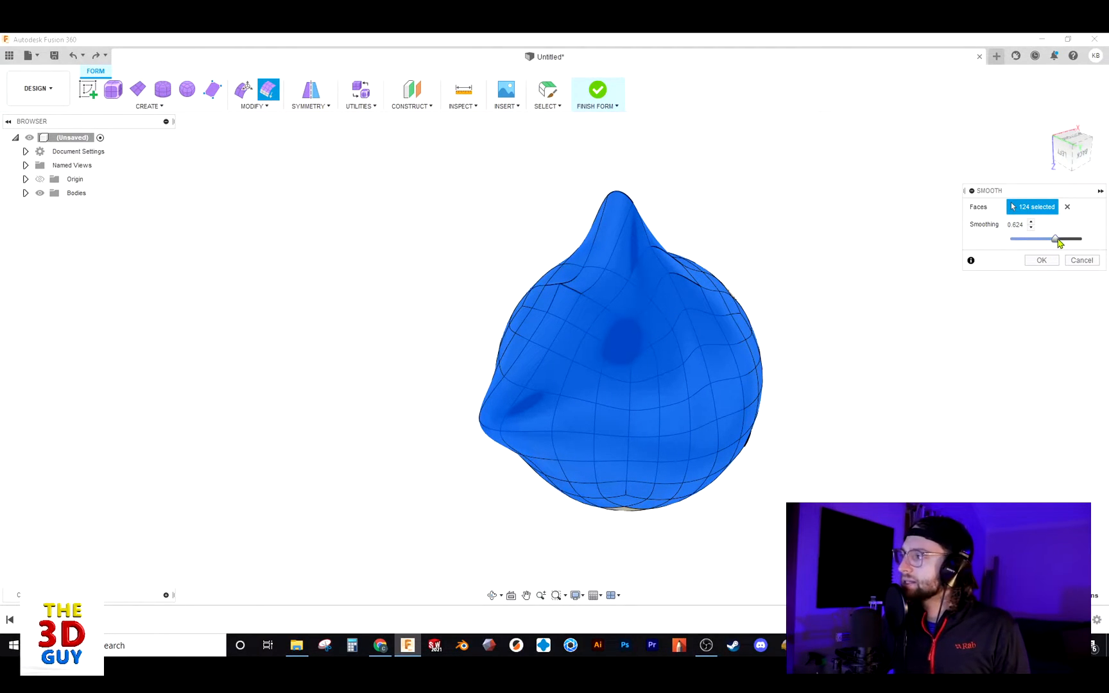
drag(1056, 239, 1083, 238)
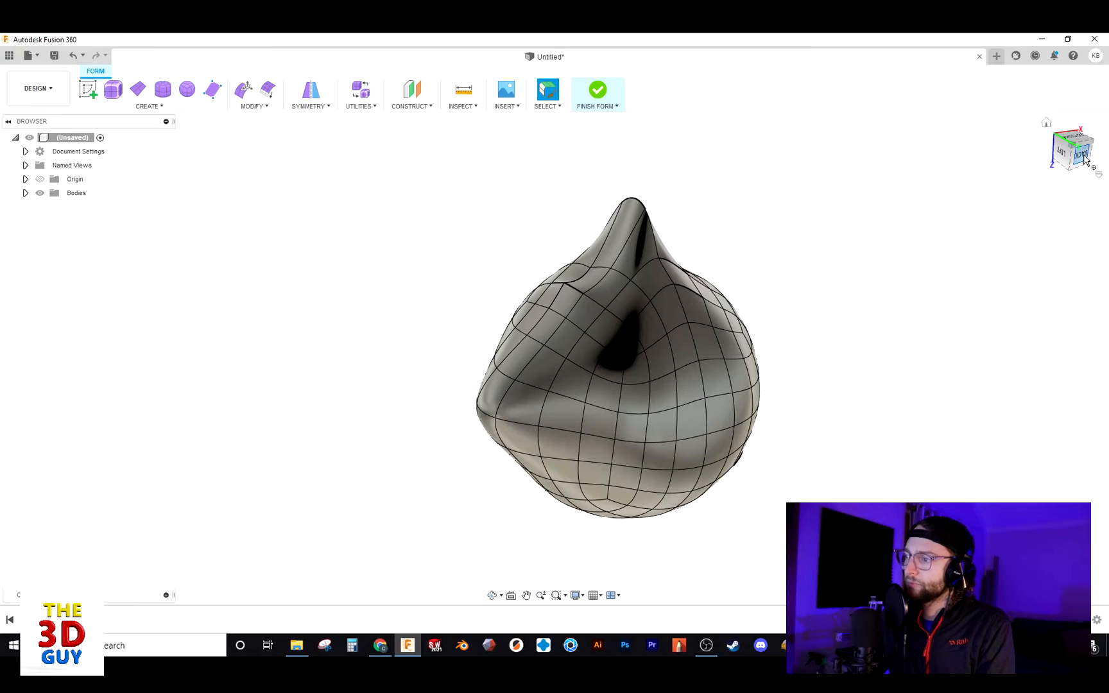
Commit the smoothing, leaving the softened sphere in the Form workspace.
click(605, 393)
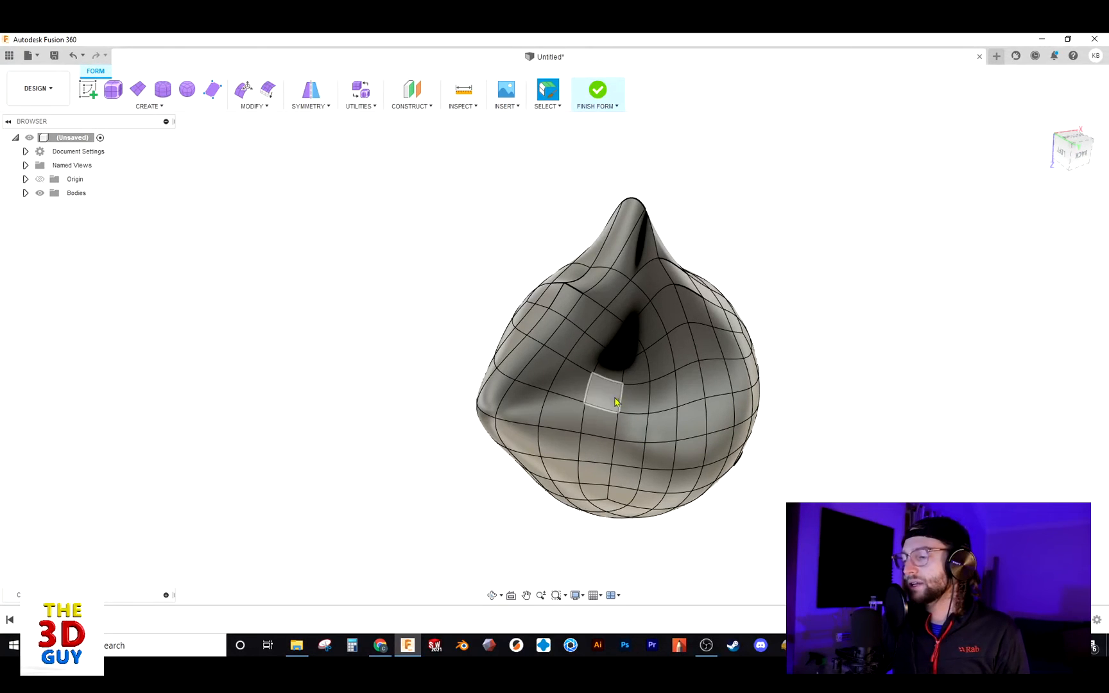